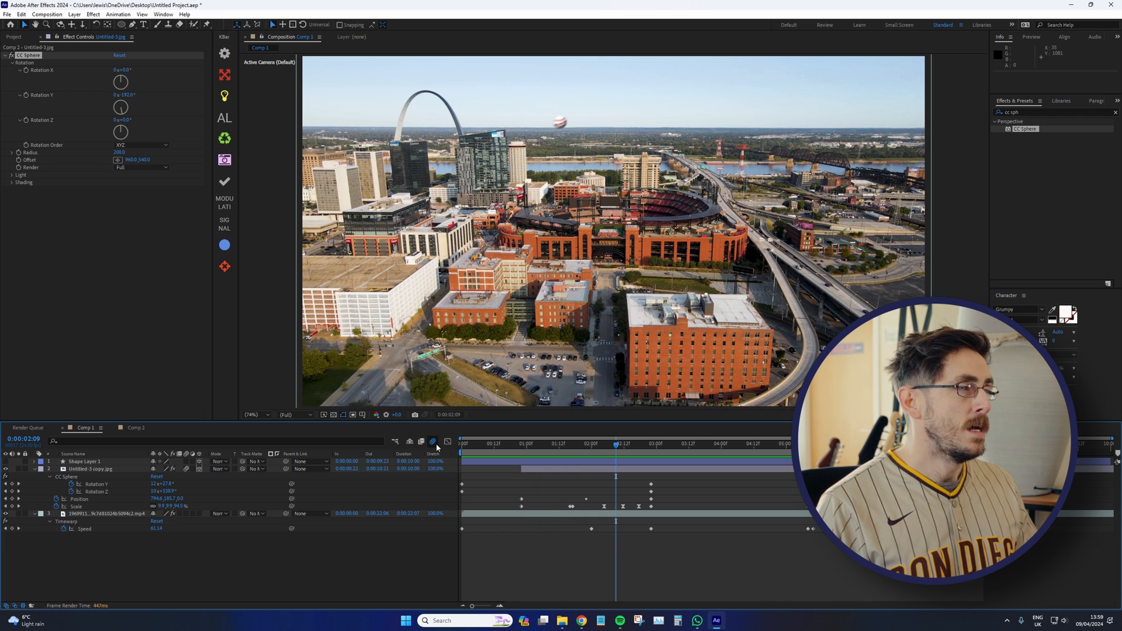
Step: Scrub the baseball flight, then expand CC Sphere's Rotation properties in Comp 2
left_click(741, 443)
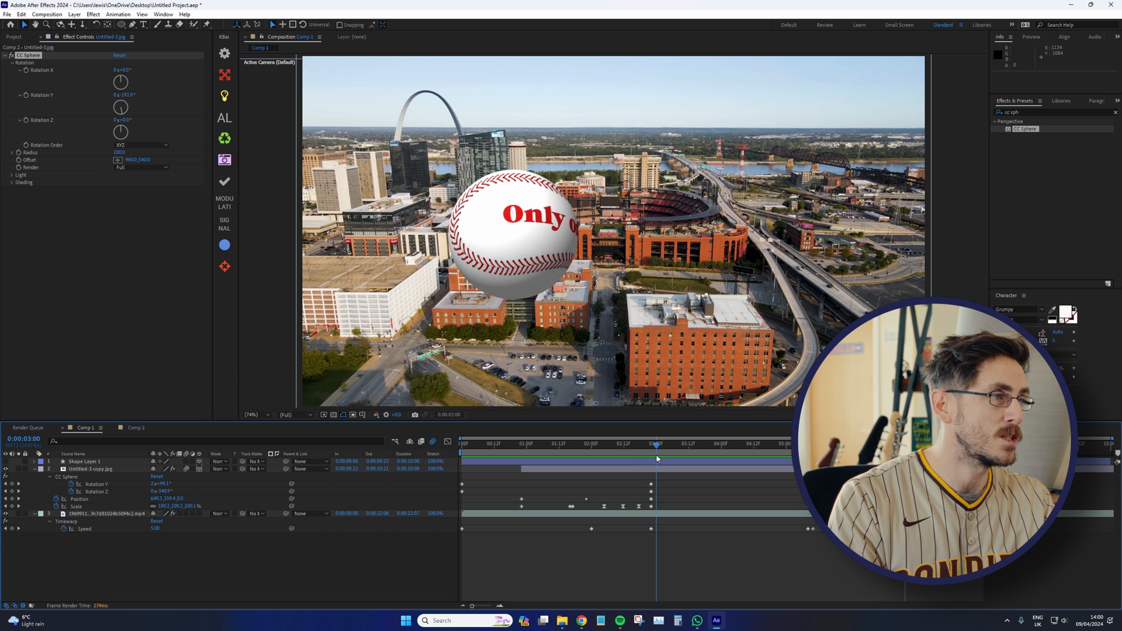
left_click_drag(657, 444, 648, 444)
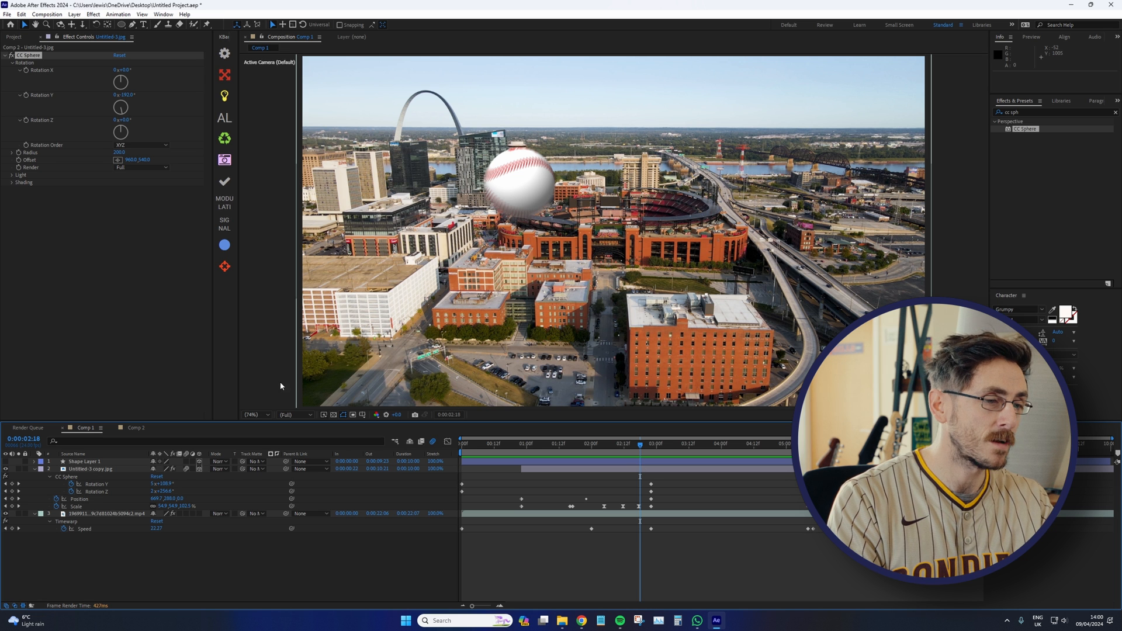
left_click(135, 427)
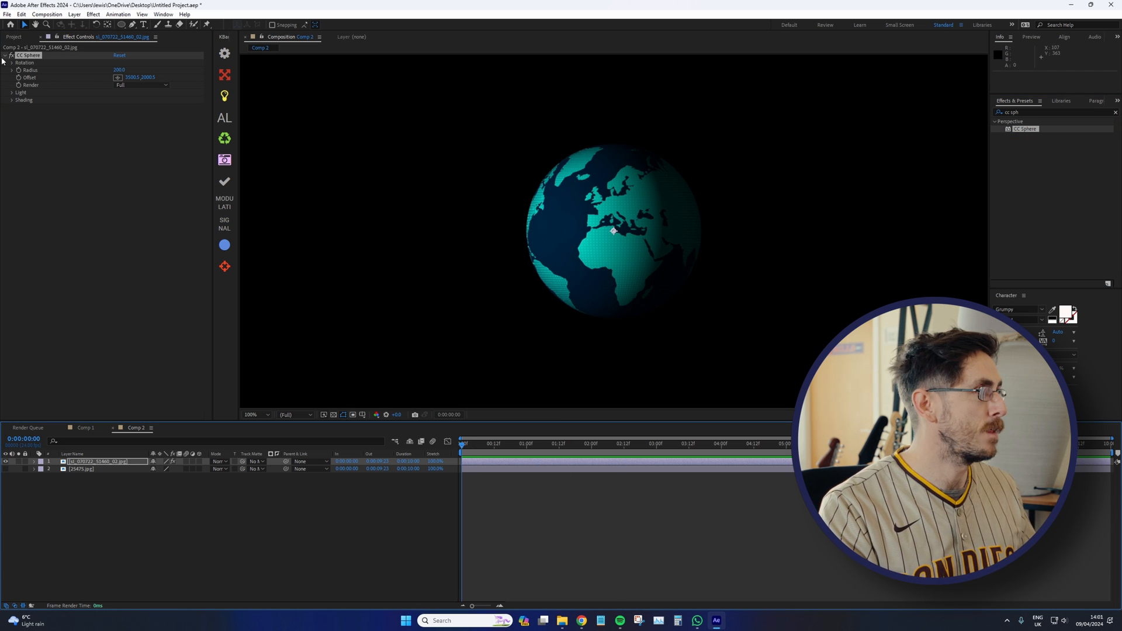
left_click(6, 63)
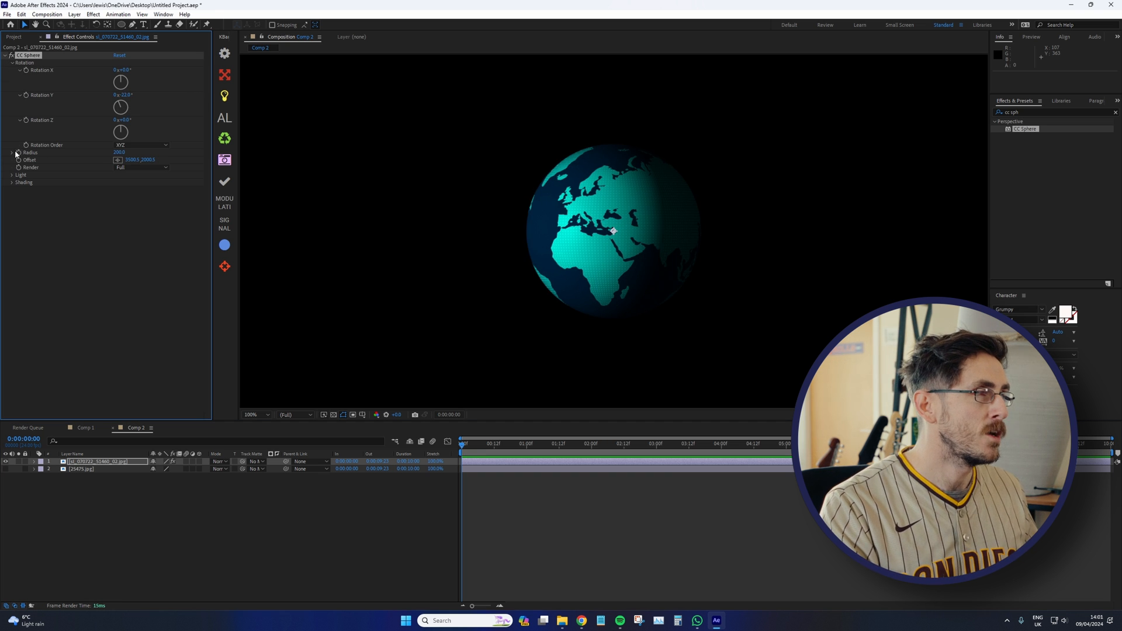
left_click(13, 175)
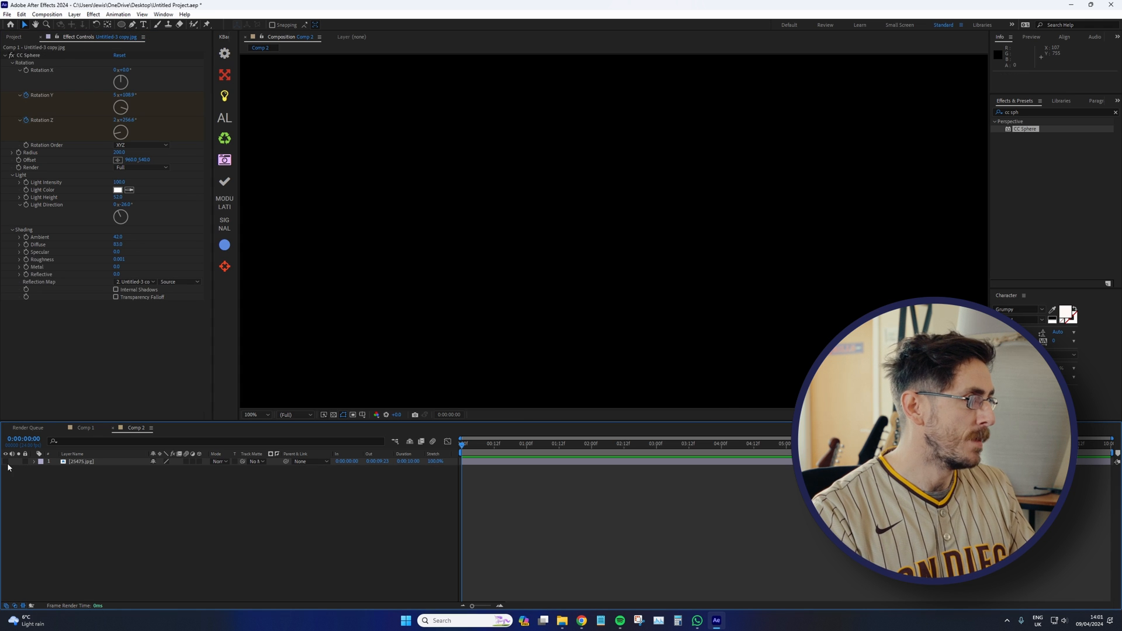
Step: Make the 25475.jpg layer visible, apply CC Sphere, then undo Apply Effects
left_click(252, 415)
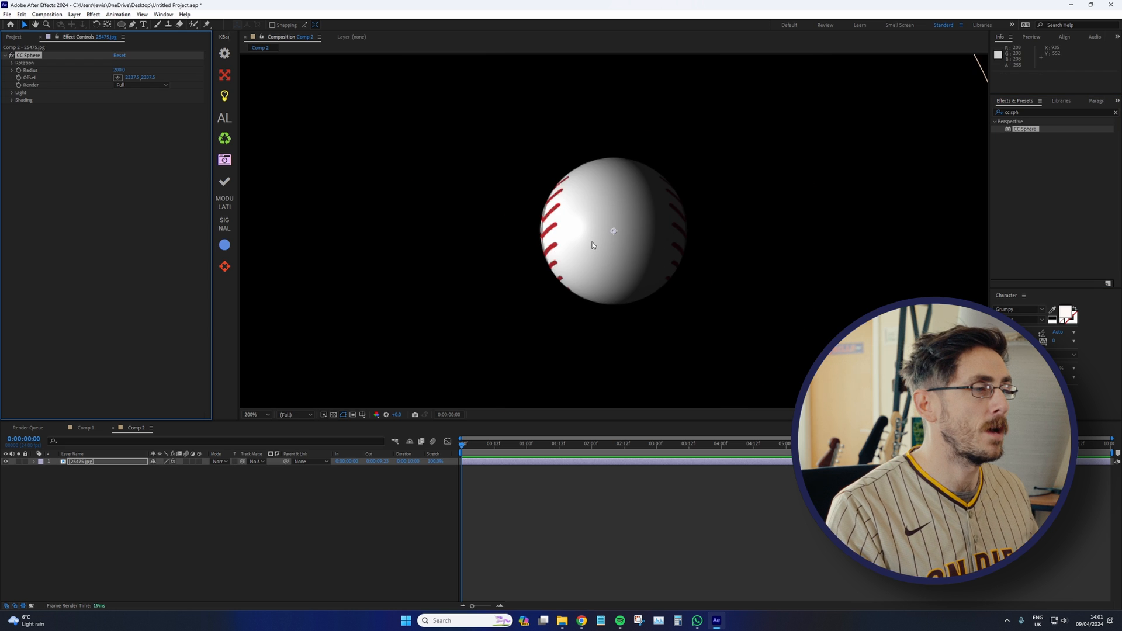
left_click(12, 63)
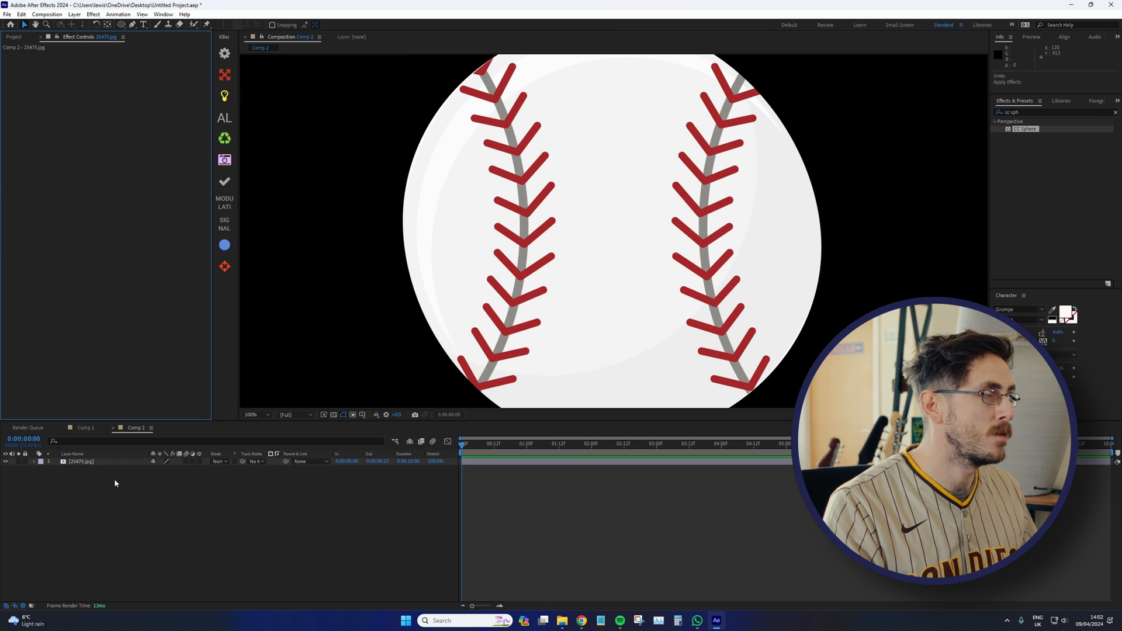
left_click(79, 461)
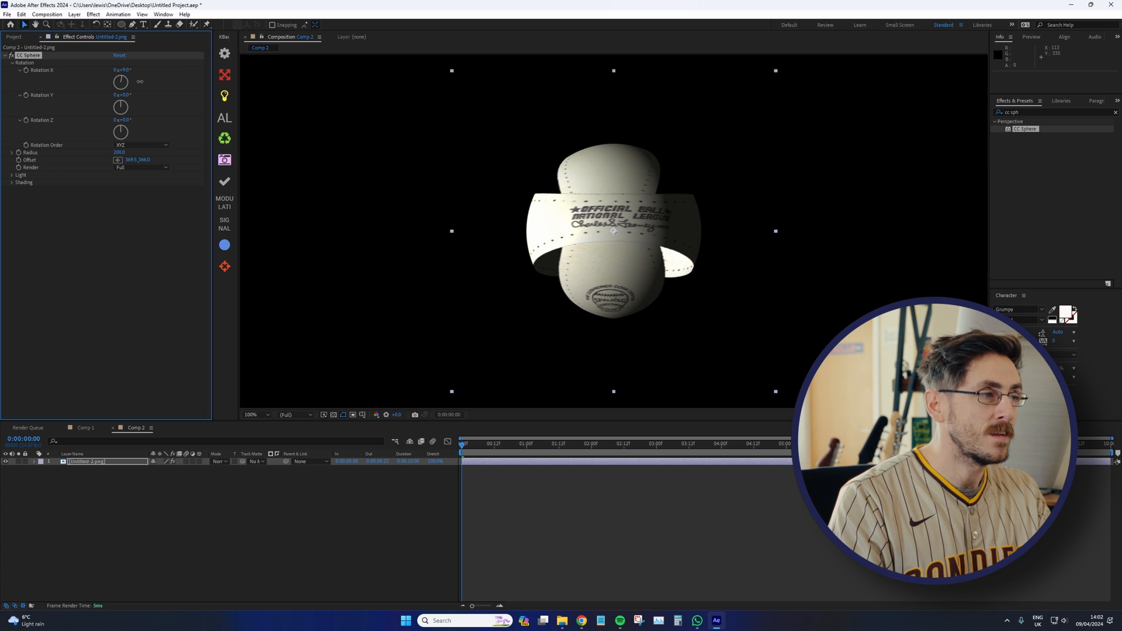
Step: Make a small upward drag near the top of the After Effects panel
left_click_drag(123, 69, 123, 66)
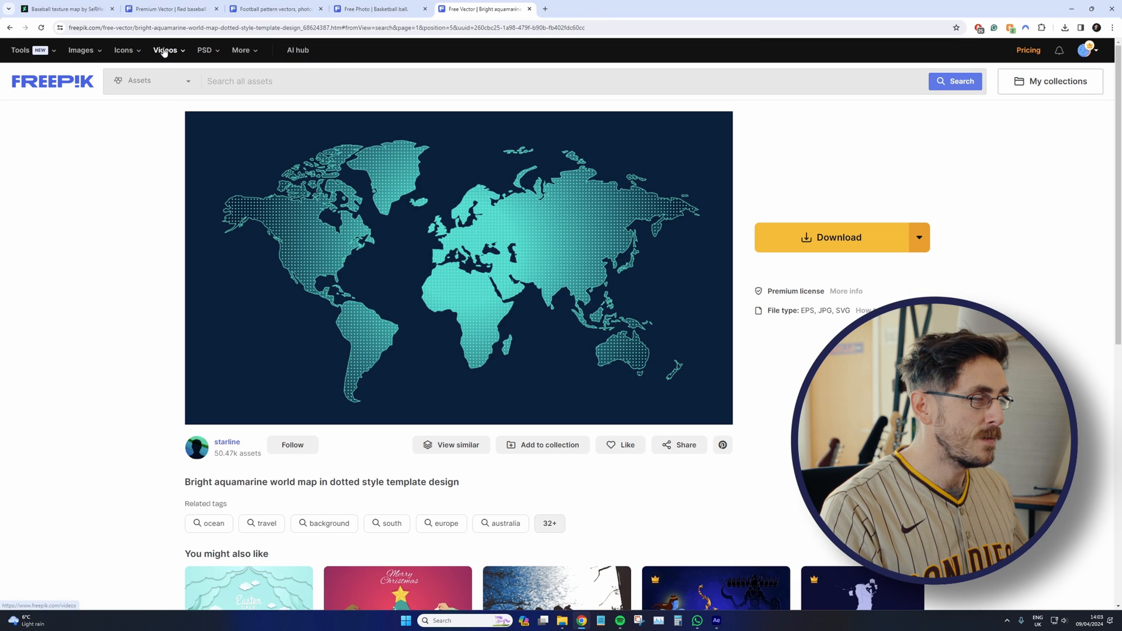
Step: Scroll through the DeviantArt Baseball texture map page, then return to After Effects
left_click(68, 9)
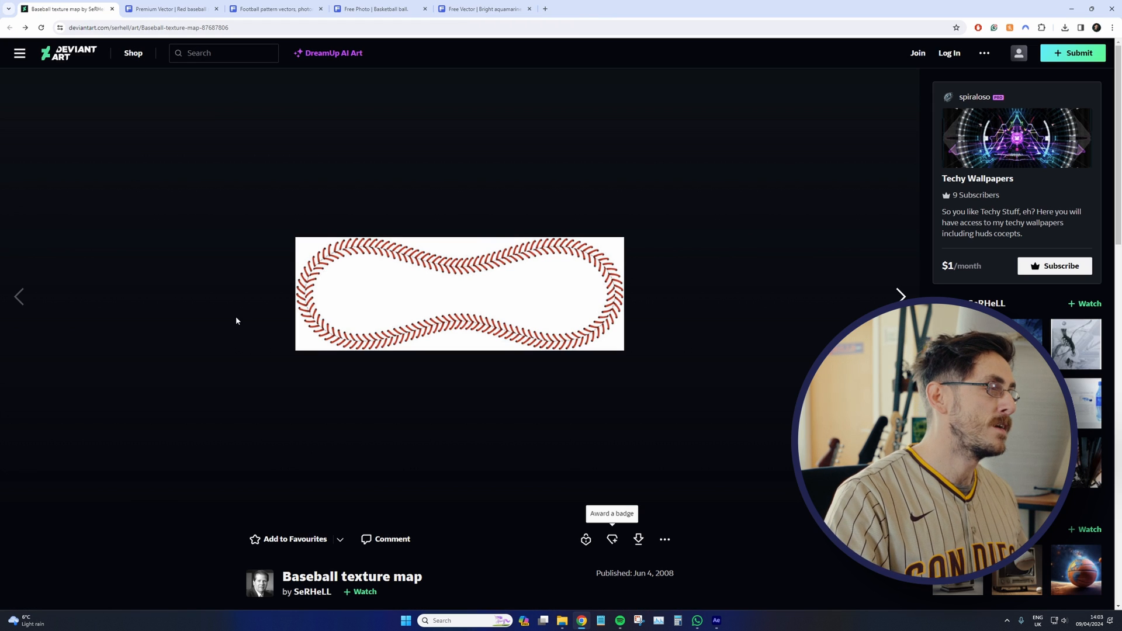
scroll("down", 3)
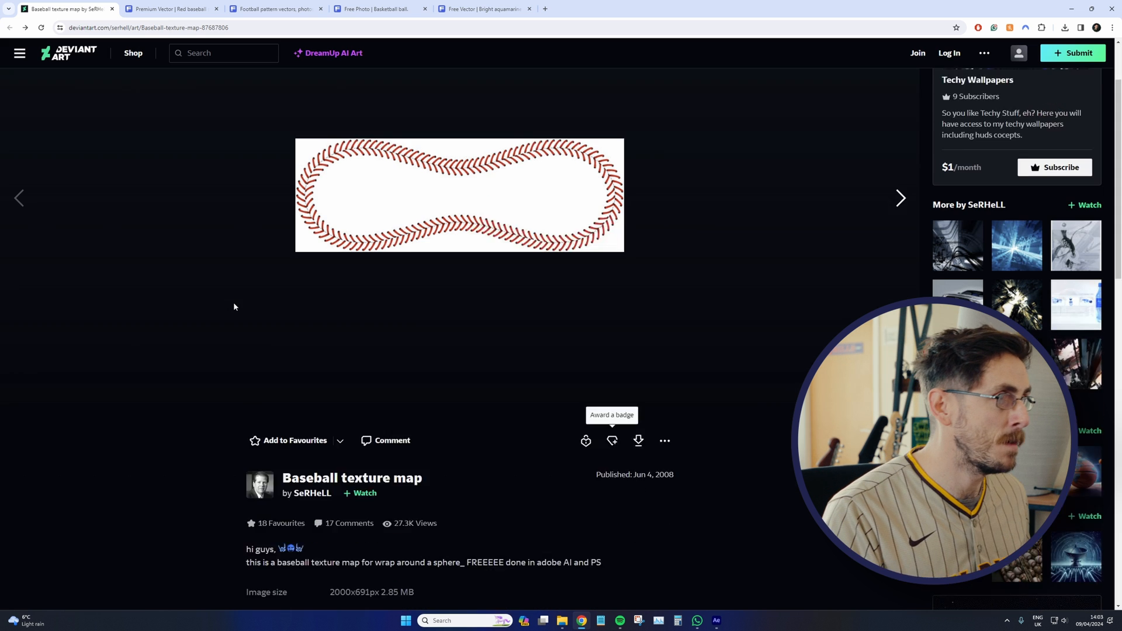
scroll("down", 3)
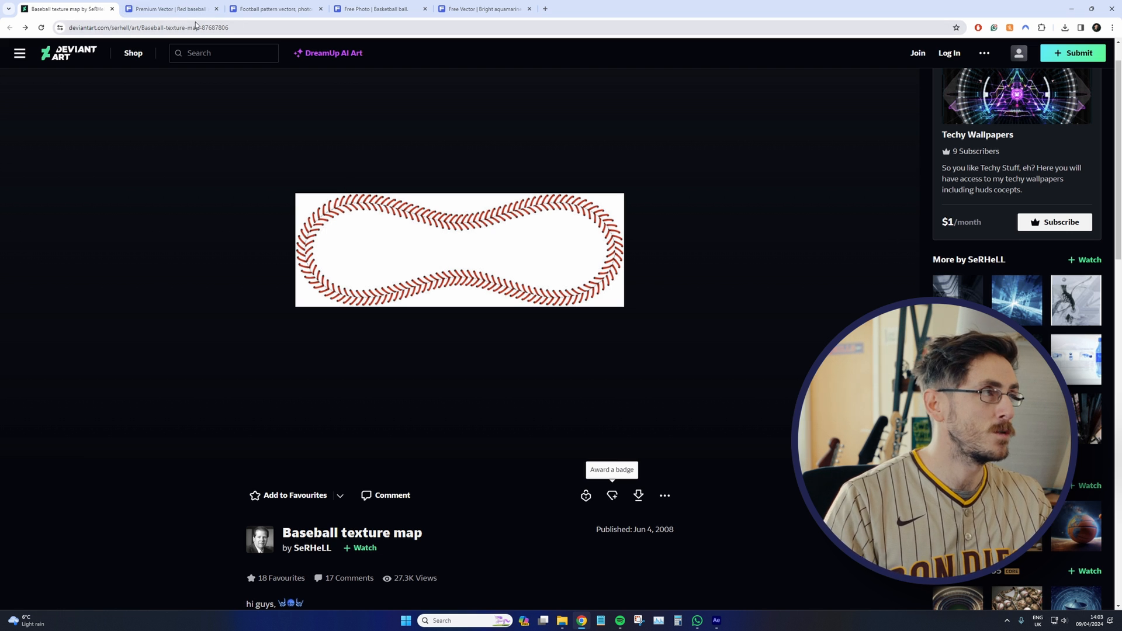
left_click(171, 8)
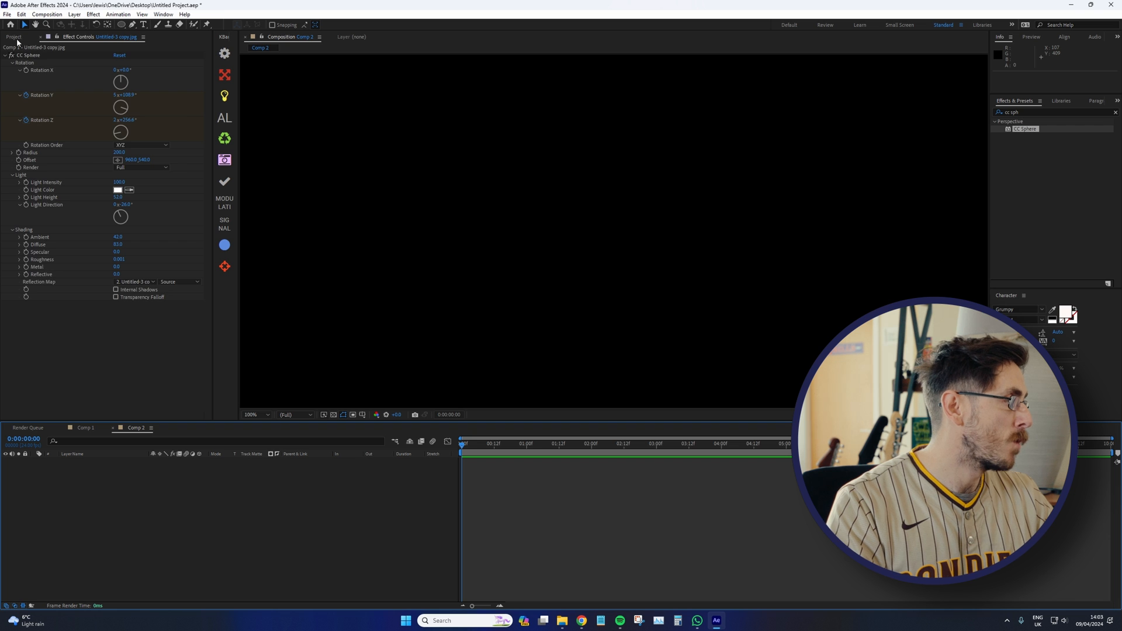
Step: Expand the CC Sphere settings, then lower Light Intensity and rotate Light Direction
left_click(13, 36)
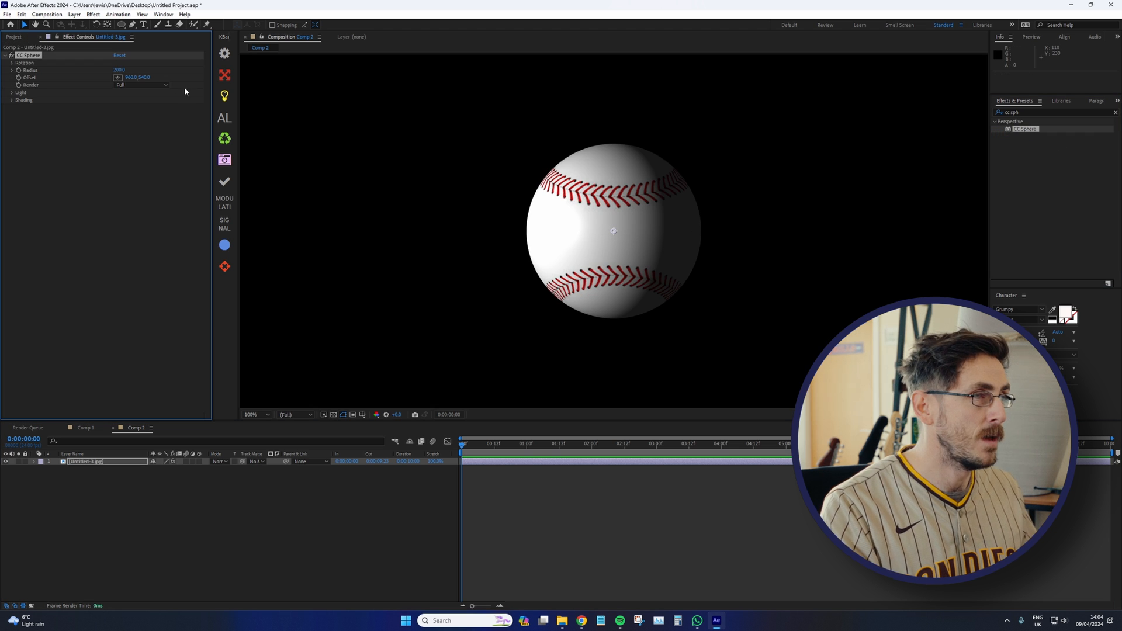
left_click(13, 62)
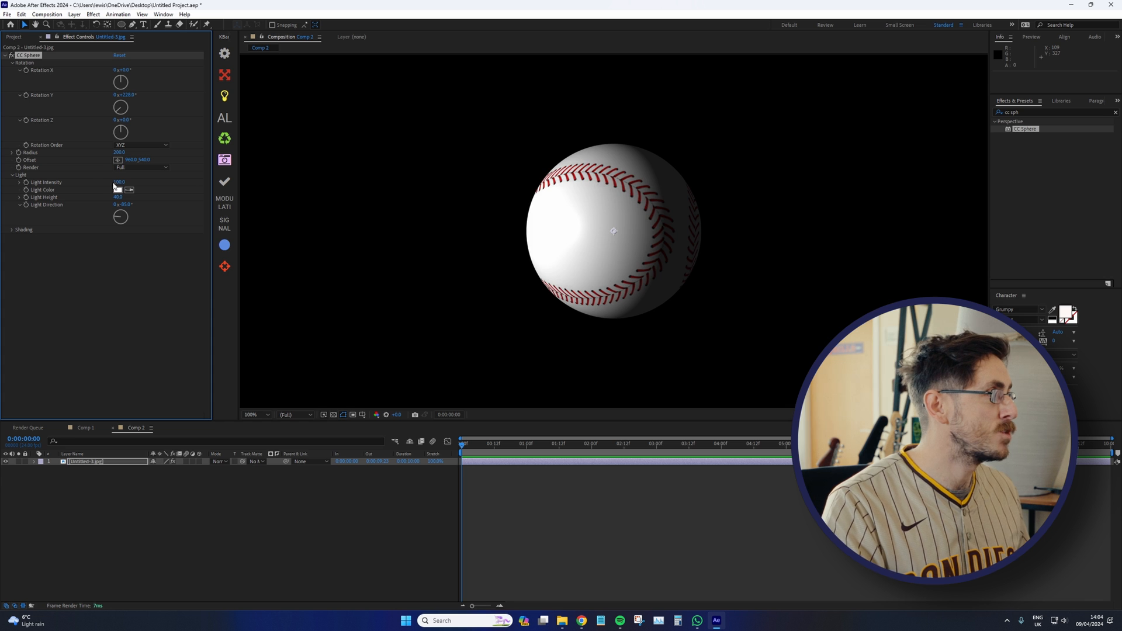
left_click_drag(120, 216, 128, 215)
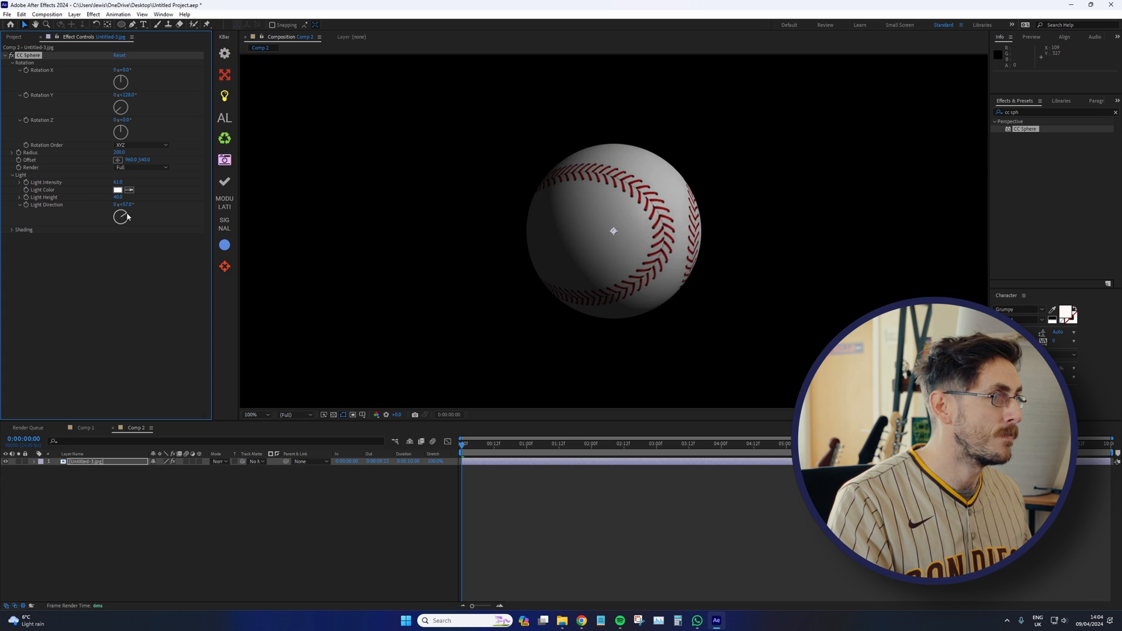
left_click_drag(121, 216, 125, 208)
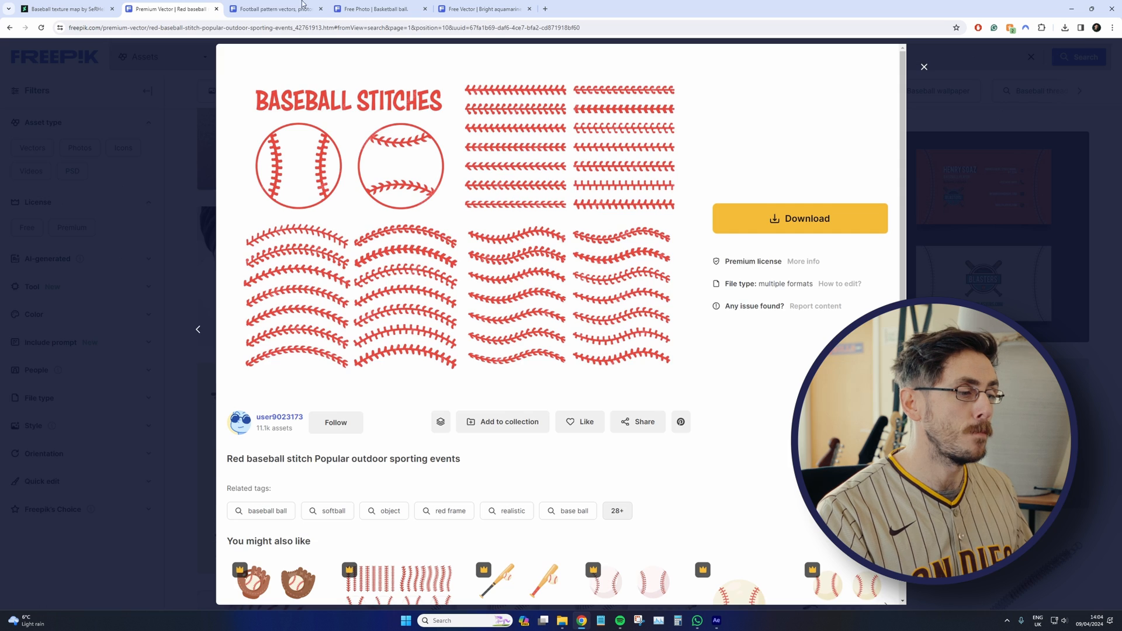
Step: Scroll the Freepik football pattern results, then return to After Effects
left_click(276, 9)
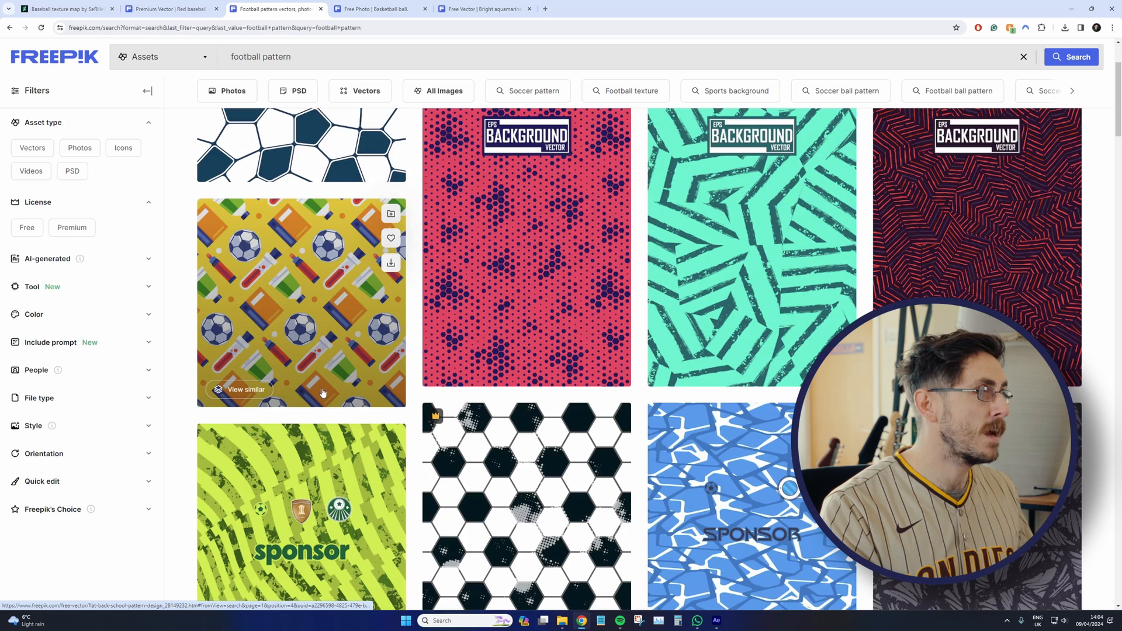
scroll("down", 3)
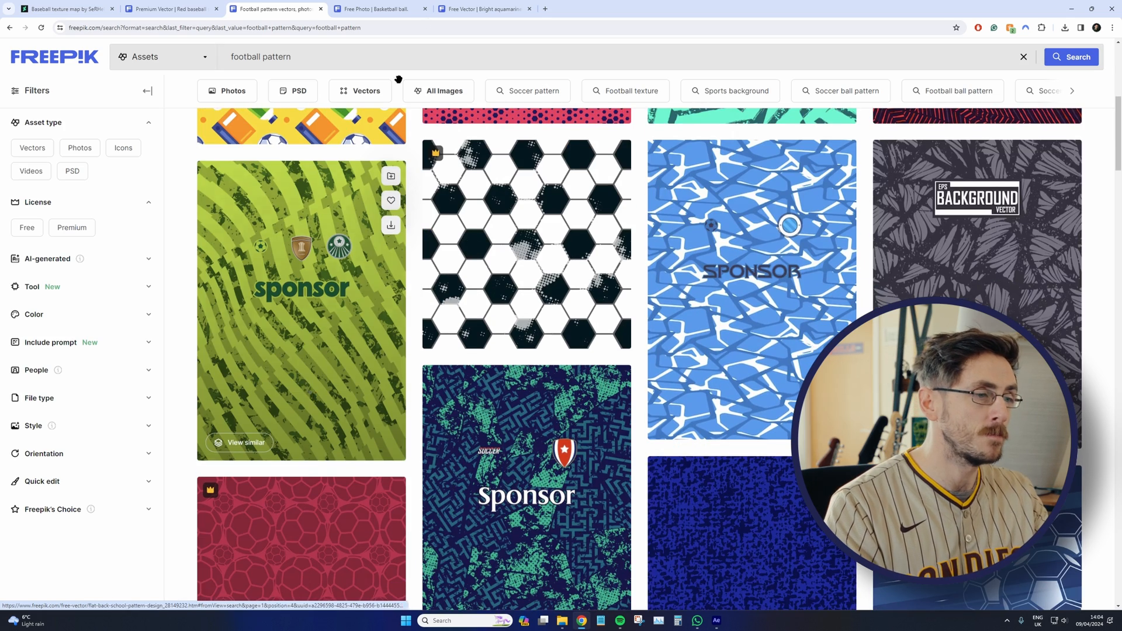
left_click(380, 9)
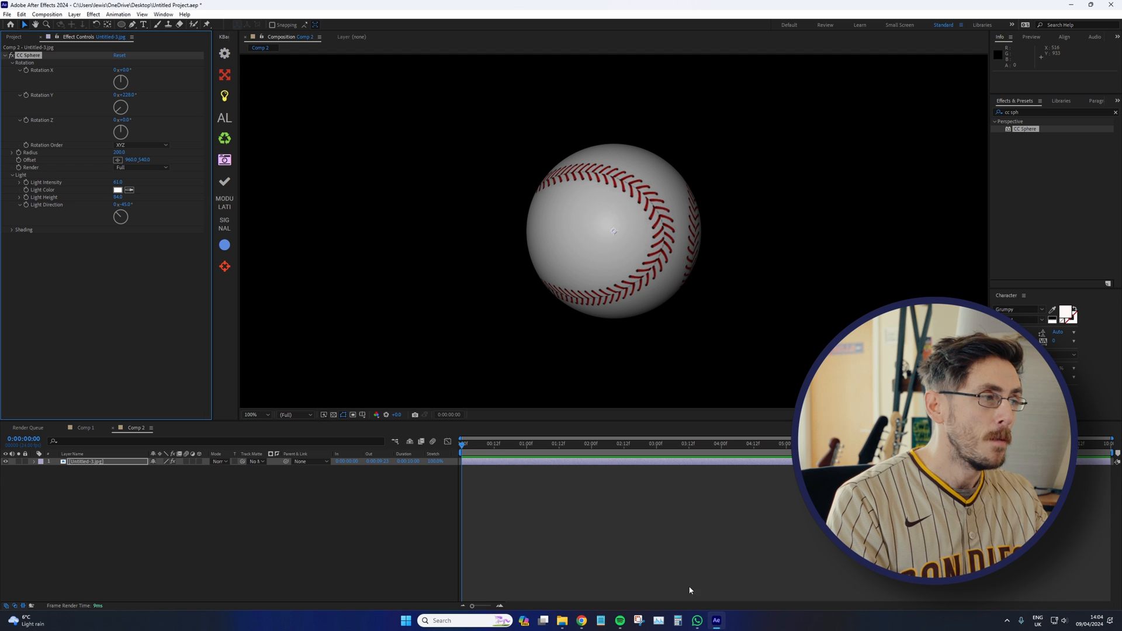
Step: Switch to Comp 1, scrub the ball's flight, and play the preview from the start
left_click(544, 443)
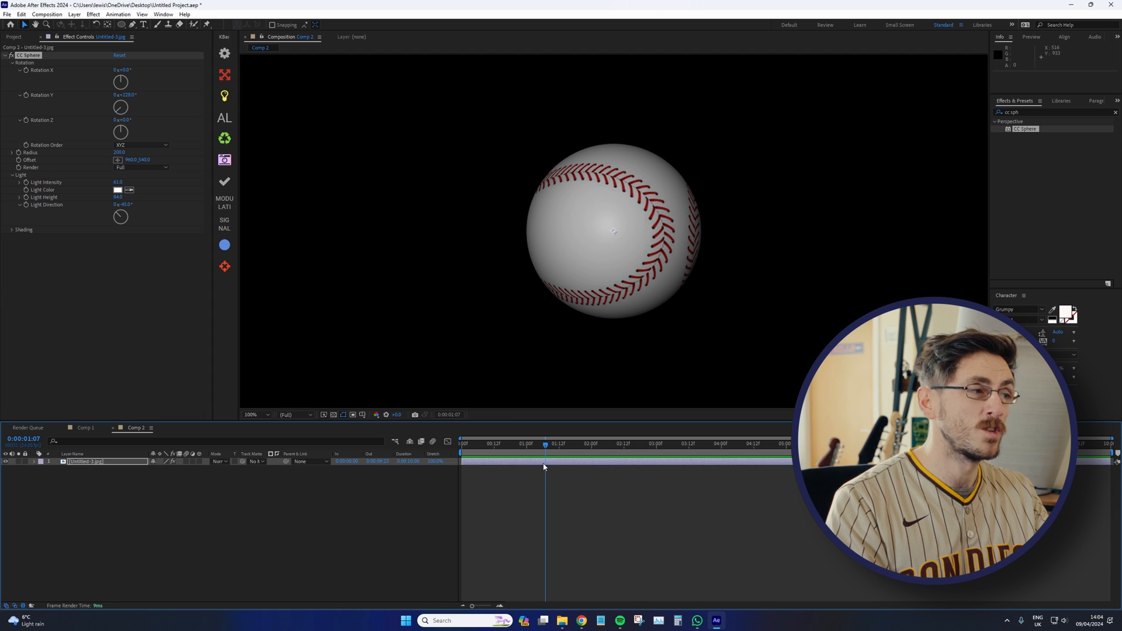
left_click(84, 427)
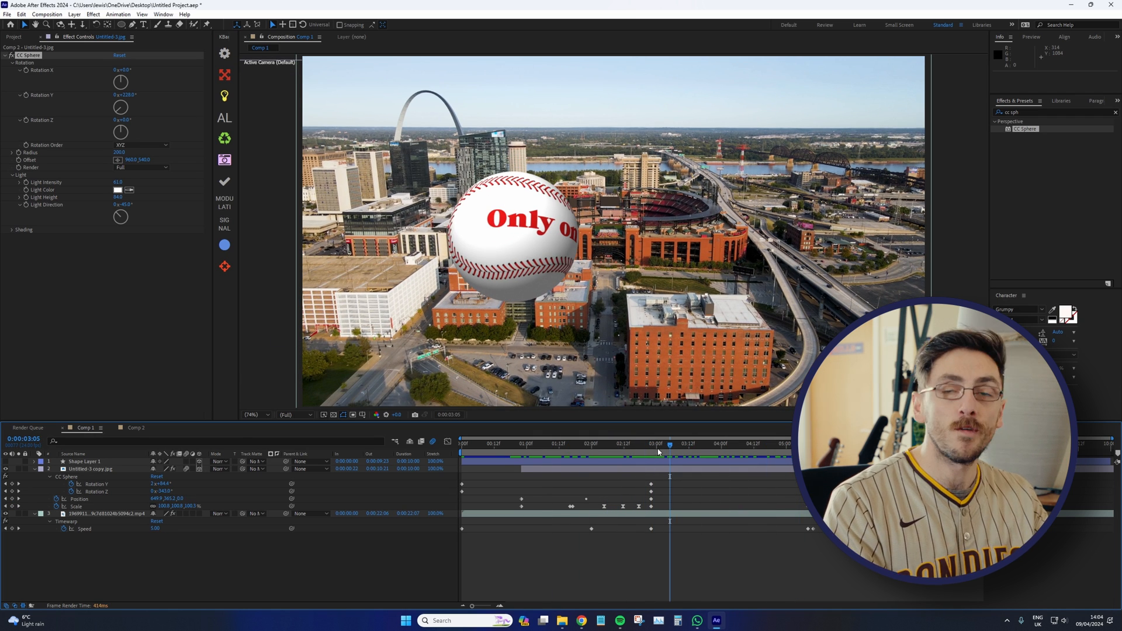
mouse_move(498, 253)
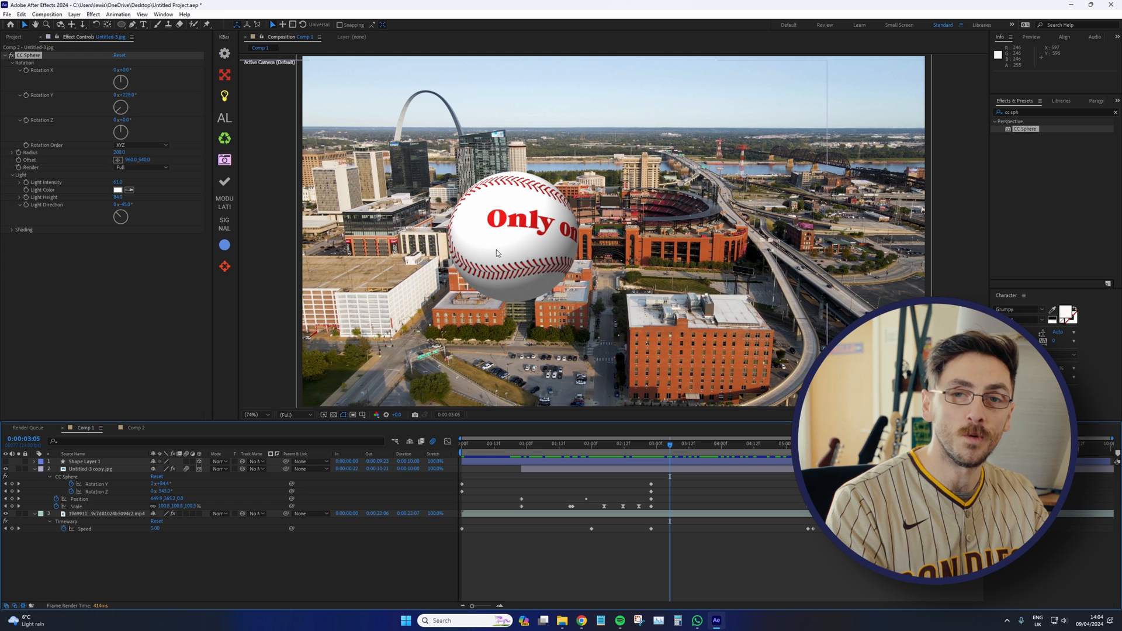
mouse_move(632, 445)
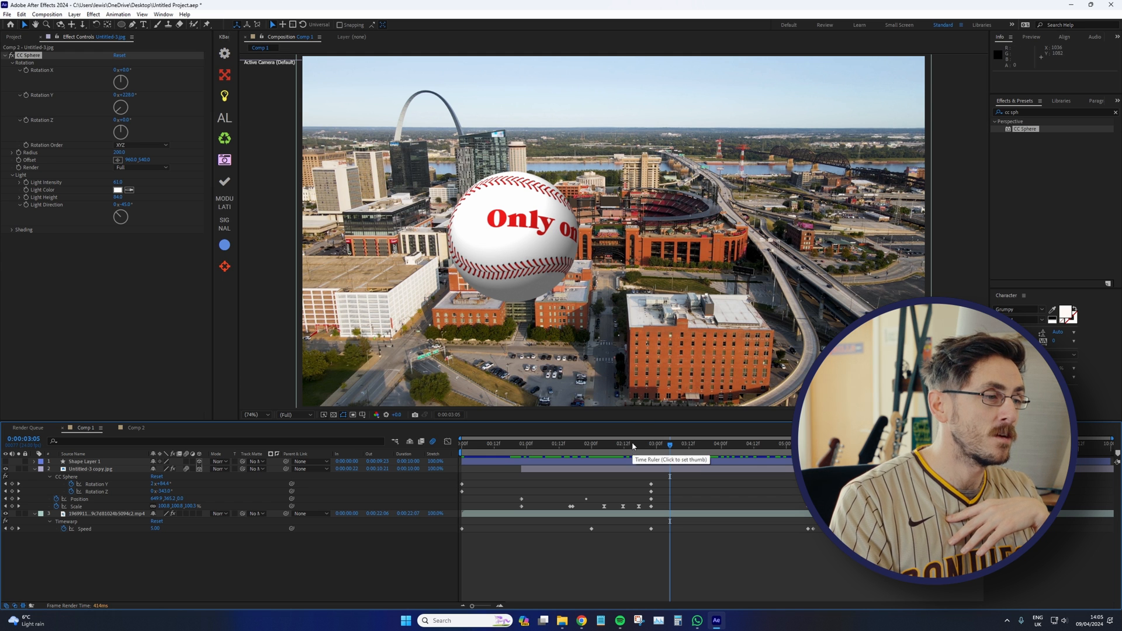
left_click(652, 443)
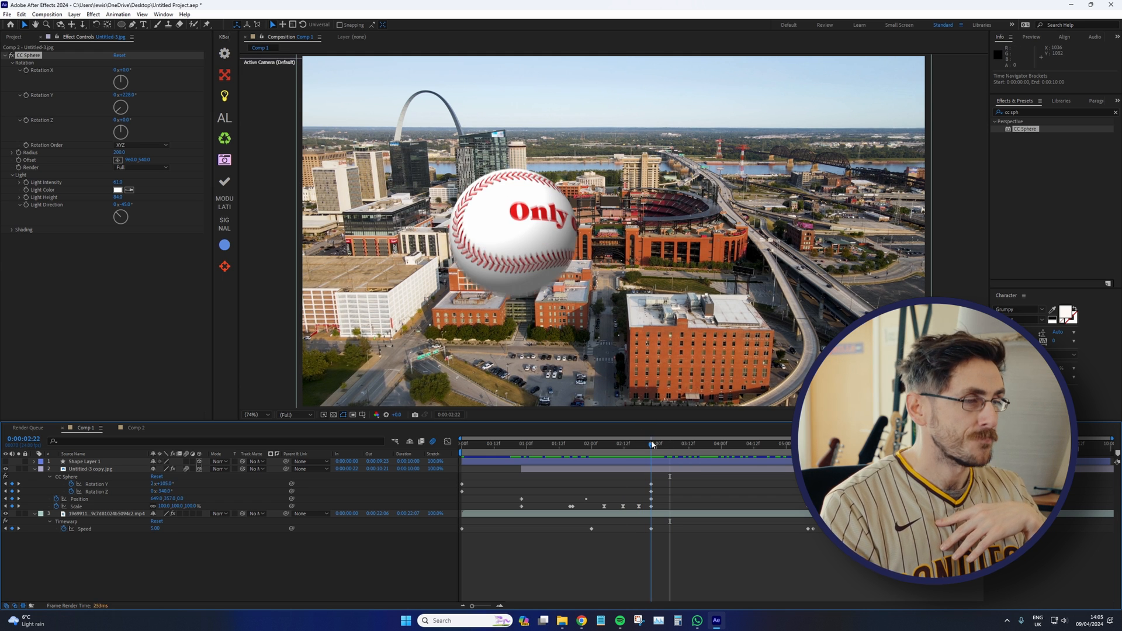
left_click_drag(651, 443, 658, 443)
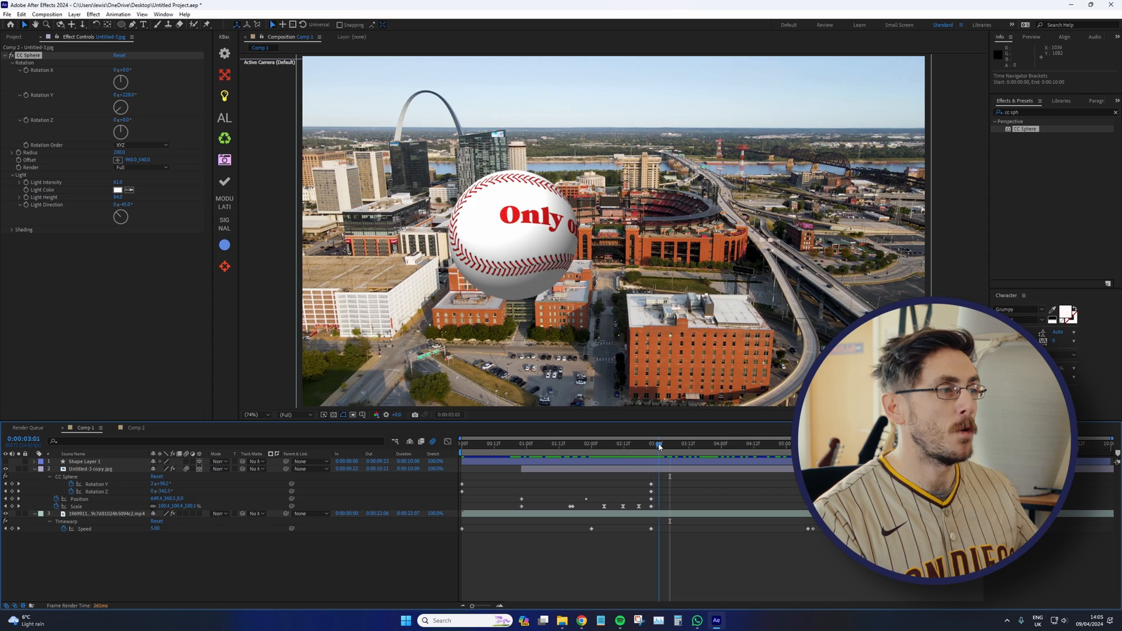
left_click(473, 444)
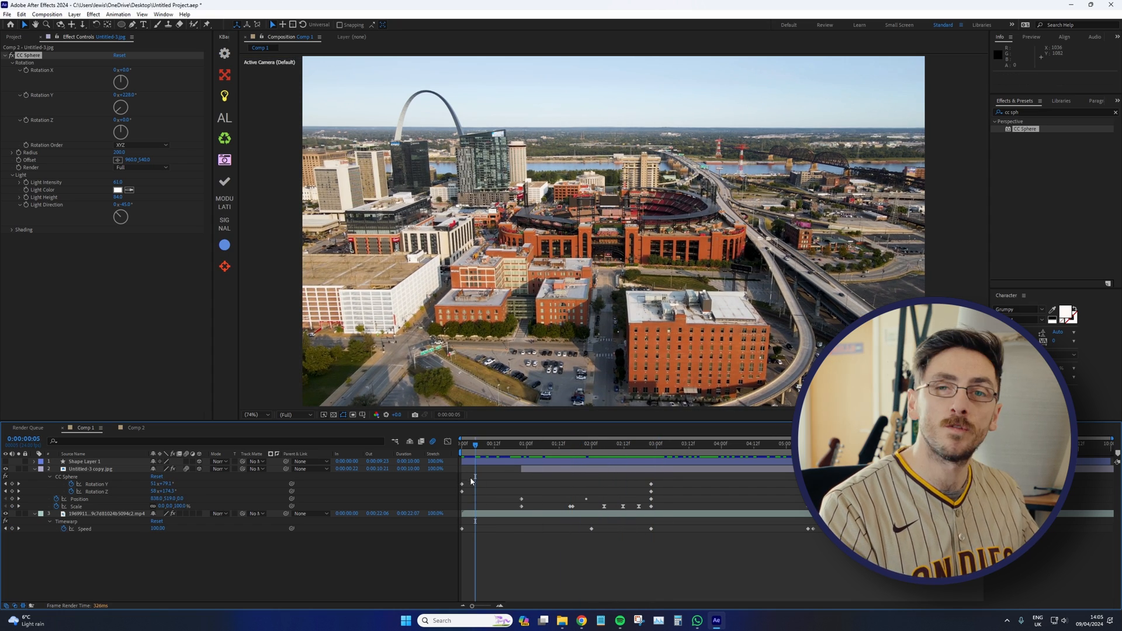
key("space")
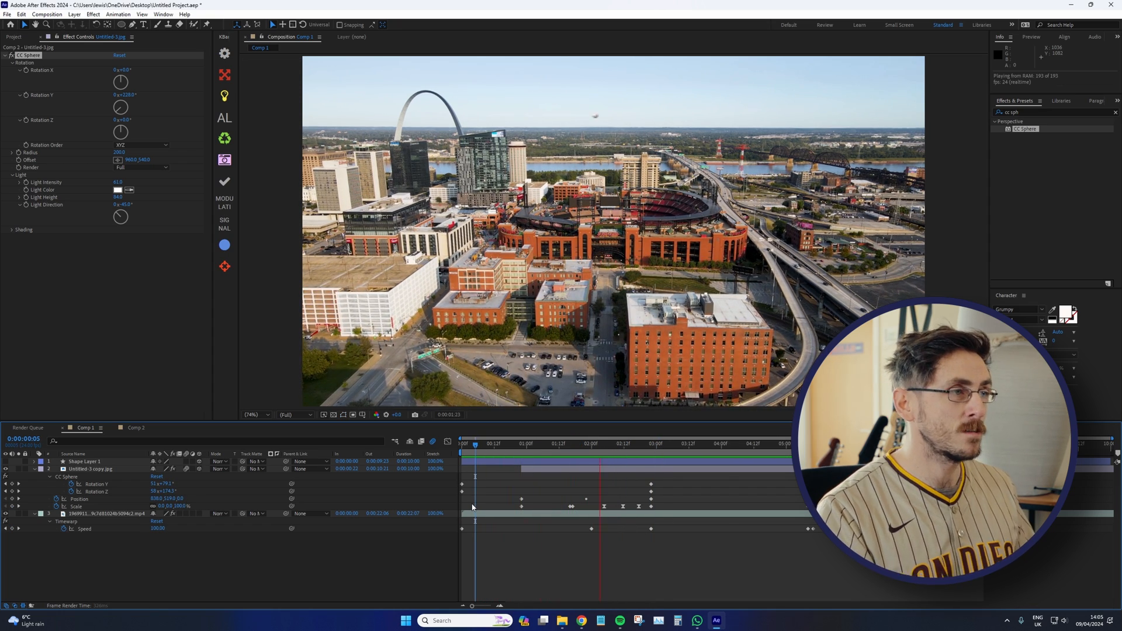